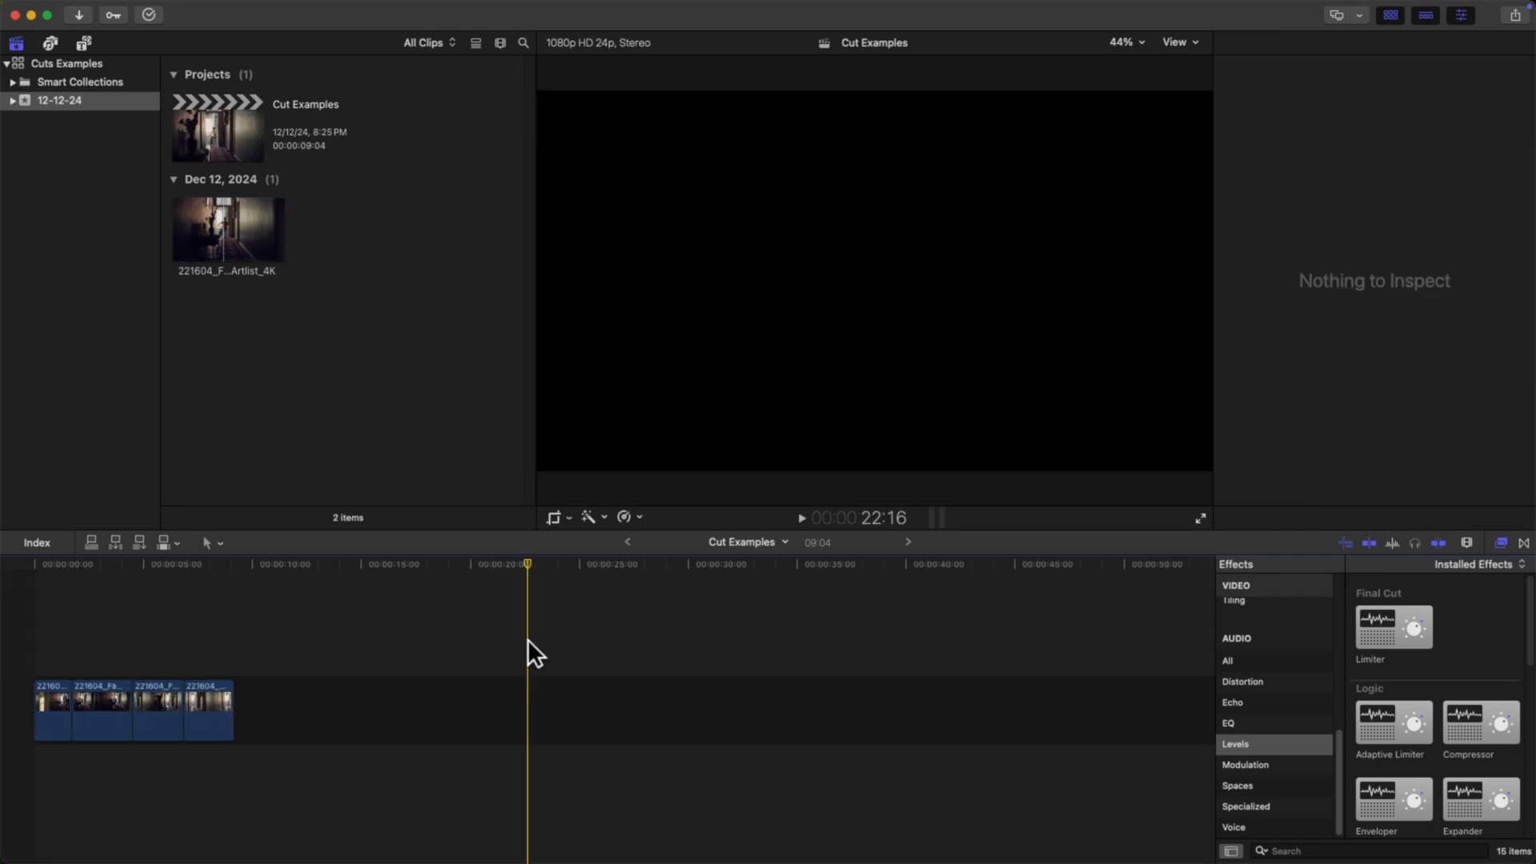
pyautogui.moveTo(529, 586)
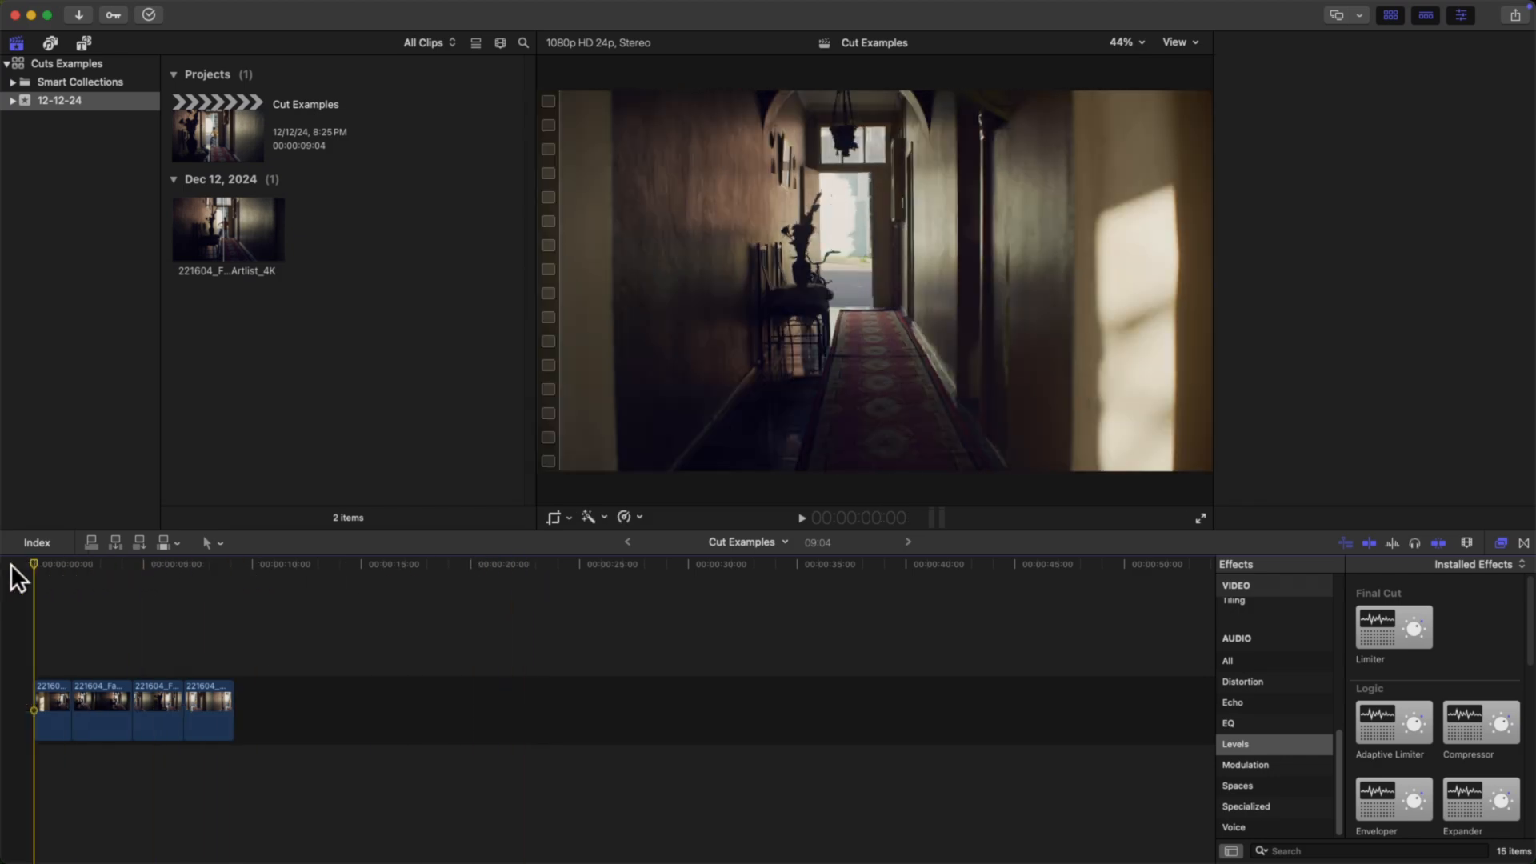
# - Place the playhead near 00:00:06:21 so the viewer shows the boy with the bicycle
pyautogui.click(181, 564)
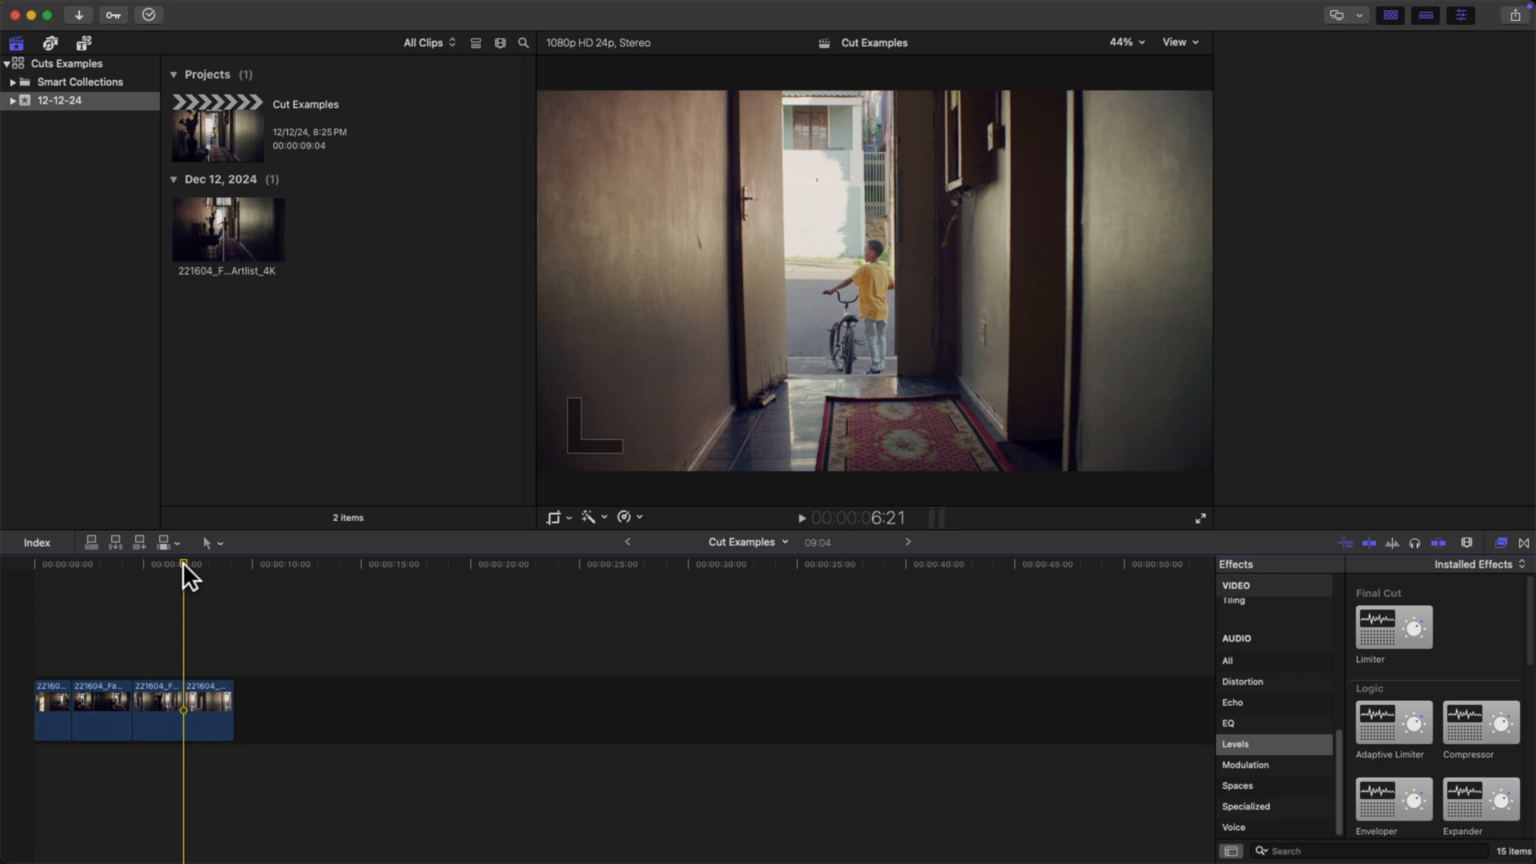